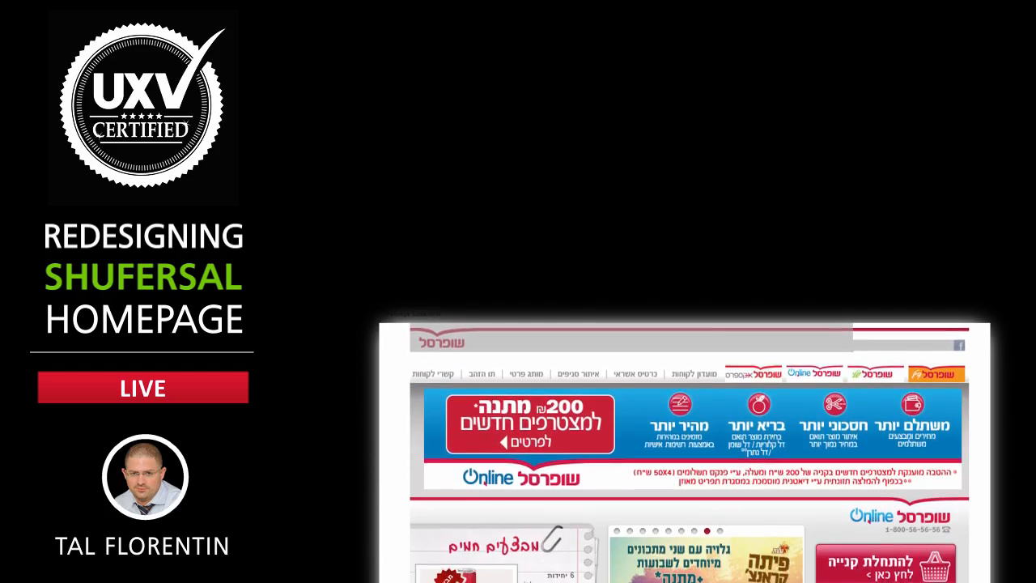
Add a new slide and lay out the grey-box homepage wireframe, editing the header navigation links
{"action": "scroll", "scroll_direction": "down", "scroll_amount": 3}
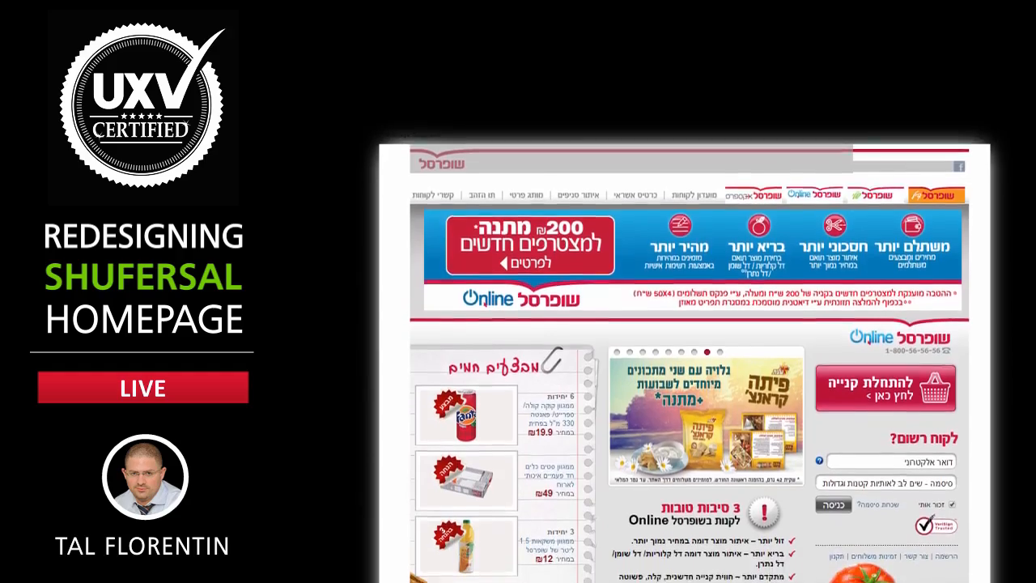
{"action": "scroll", "scroll_direction": "down", "scroll_amount": 3}
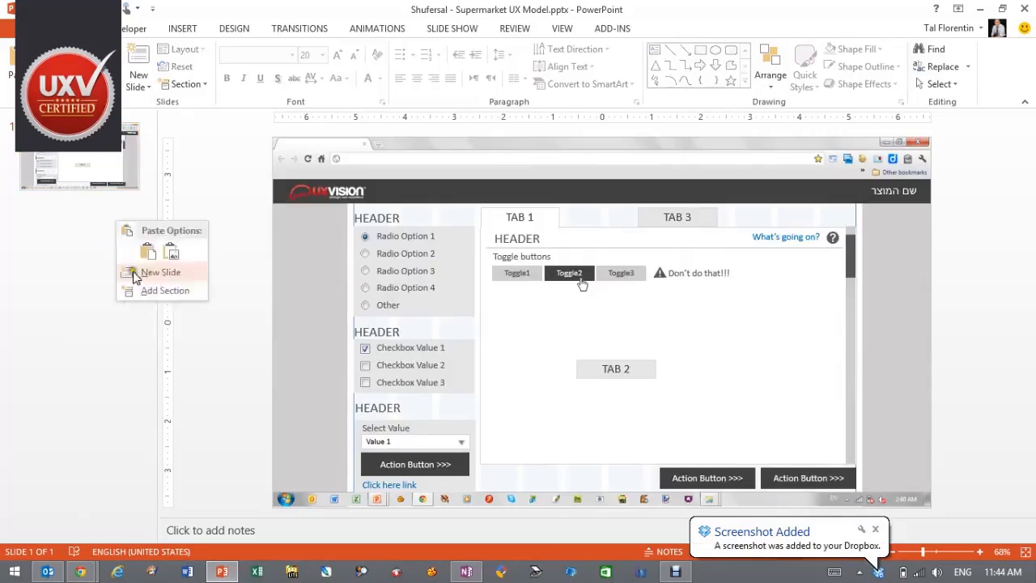
{"action": "left_click", "coordinate": [161, 272]}
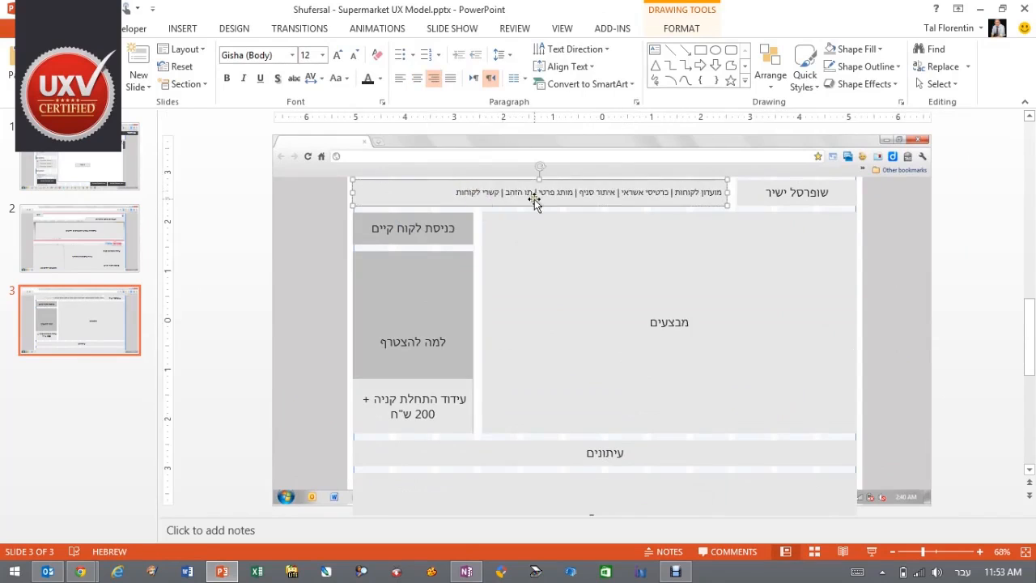
{"action": "left_click", "coordinate": [978, 550]}
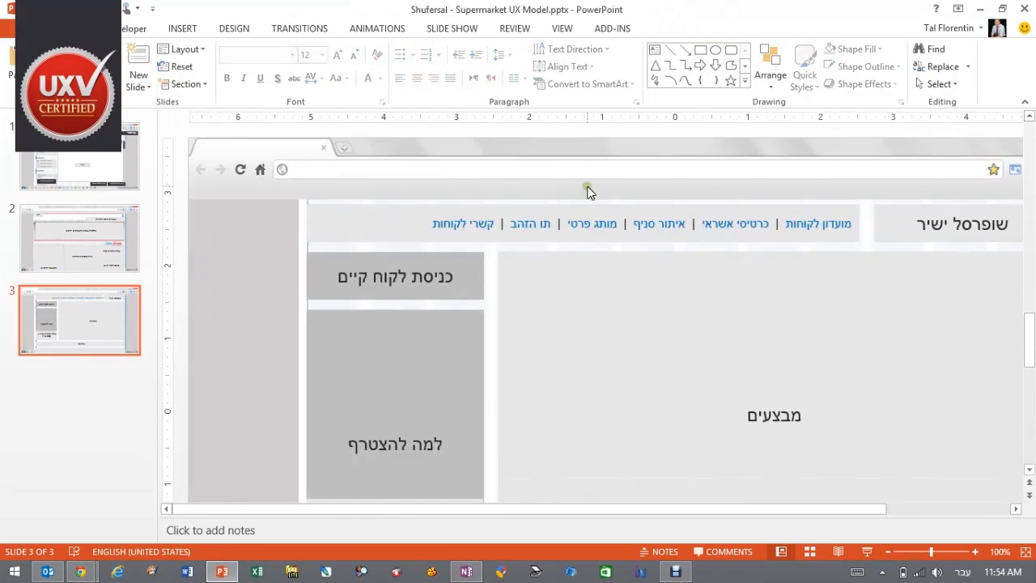